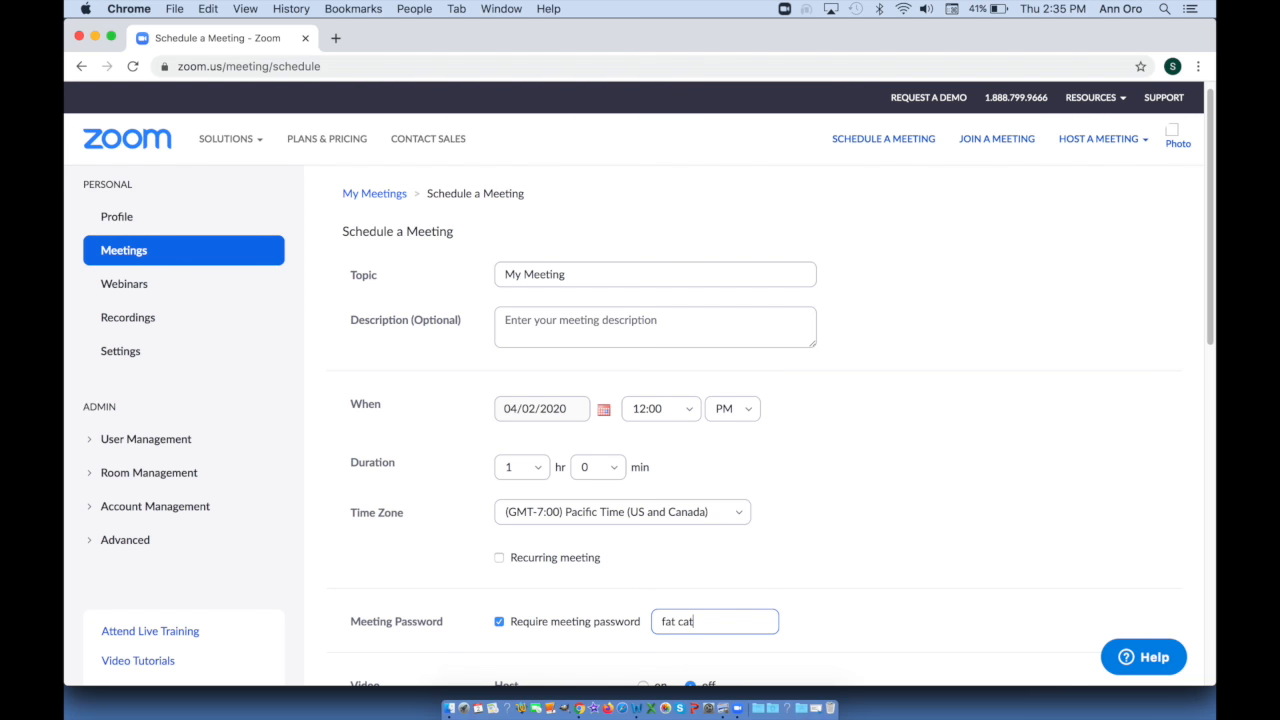
- Scroll the Schedule a Meeting page down to the meeting password options
scroll("down", 3)
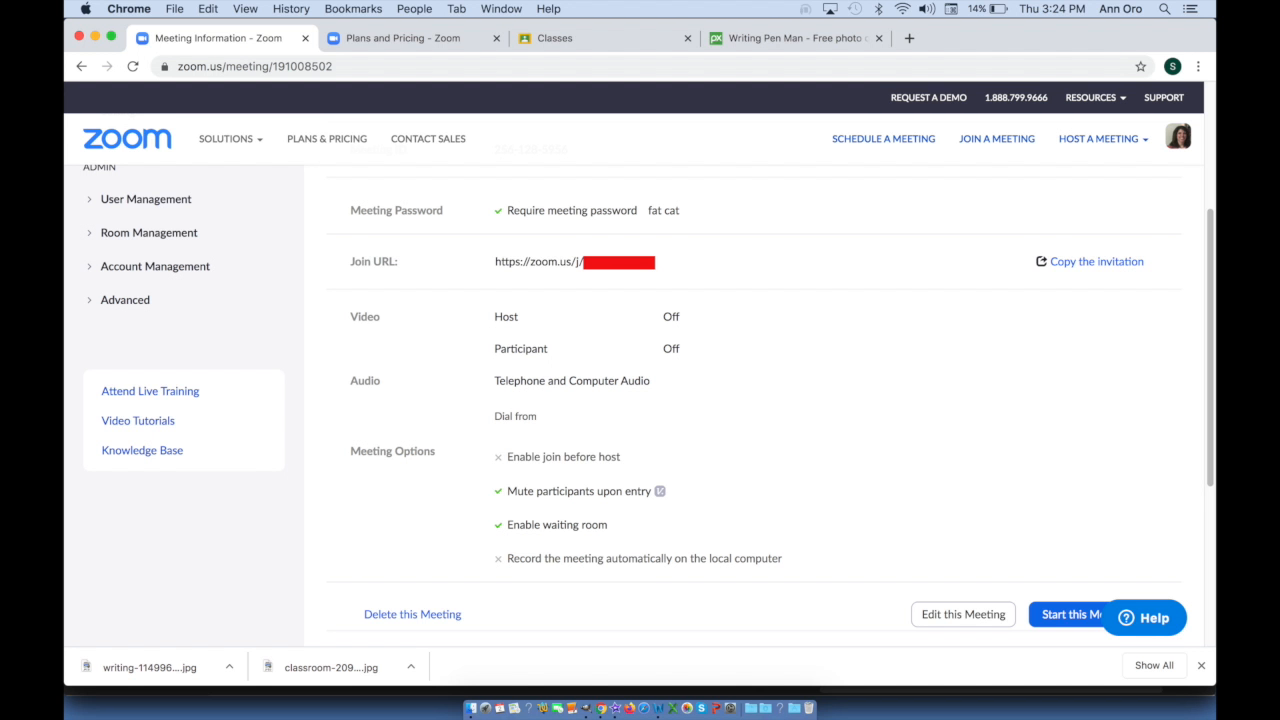
- Follow the meeting's Join URL to reach the meeting password prompt
left_click(1068, 614)
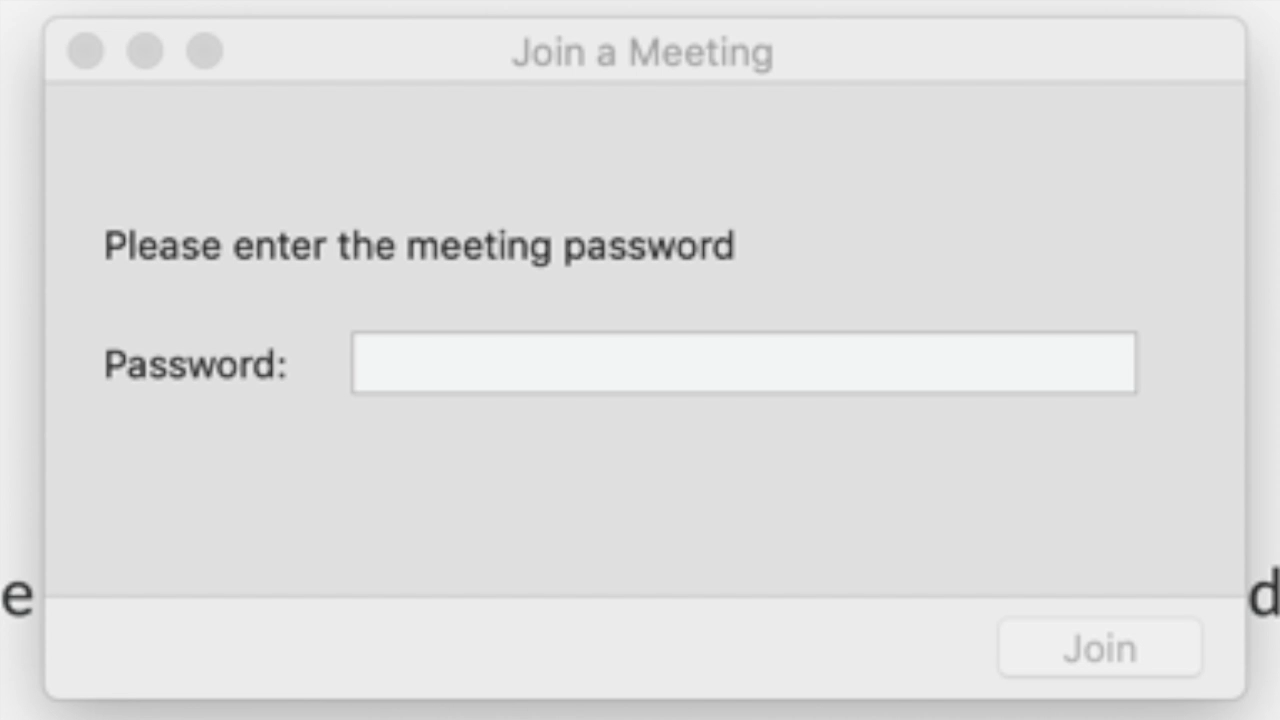